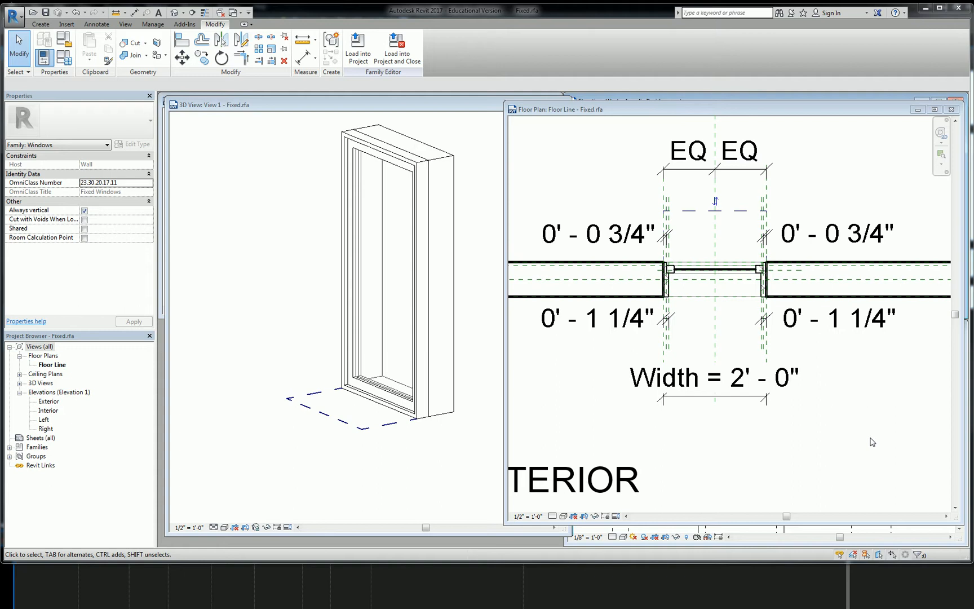
{"action": "mouse_move", "coordinate": [700, 247]}
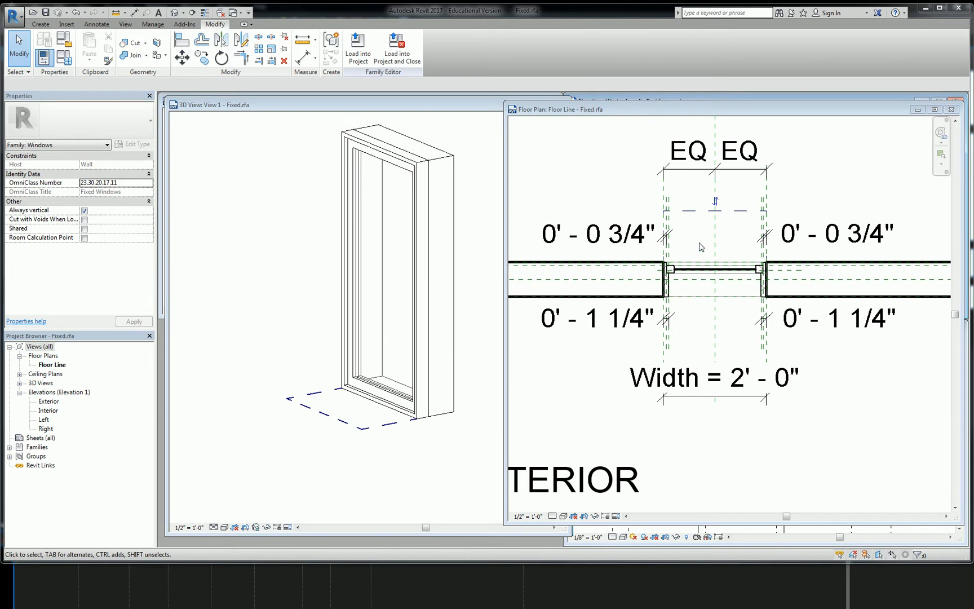
- Select the three dashed hidden sill lines of the window in plan
{"action": "scroll", "scroll_direction": "up", "scroll_amount": 3}
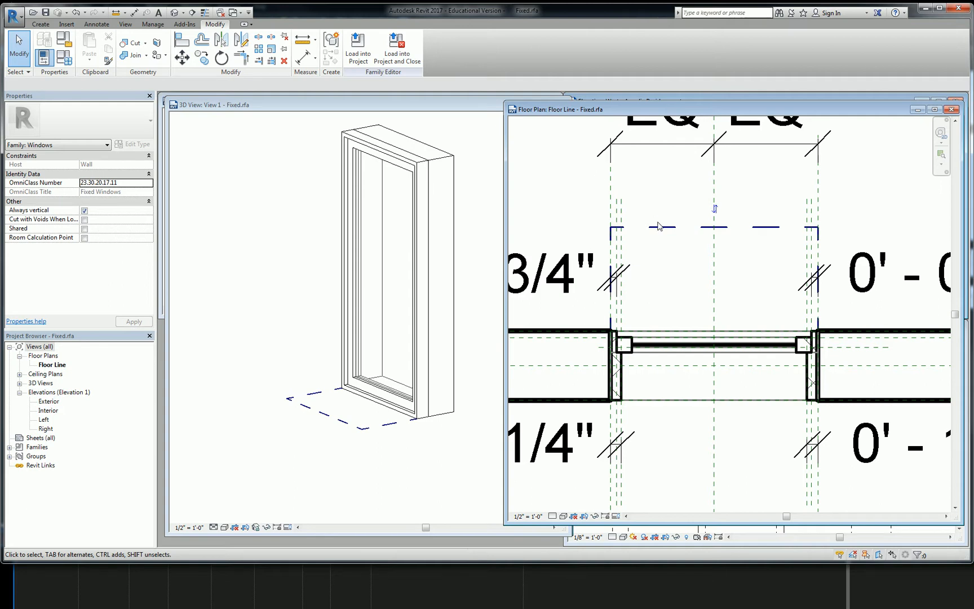
{"action": "left_click", "coordinate": [662, 228]}
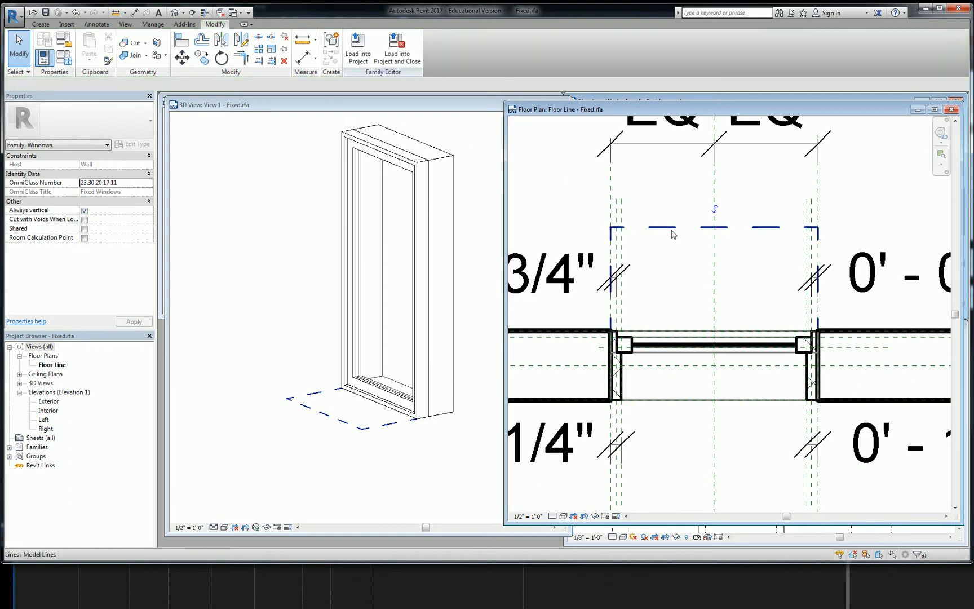
{"action": "left_click", "coordinate": [667, 226]}
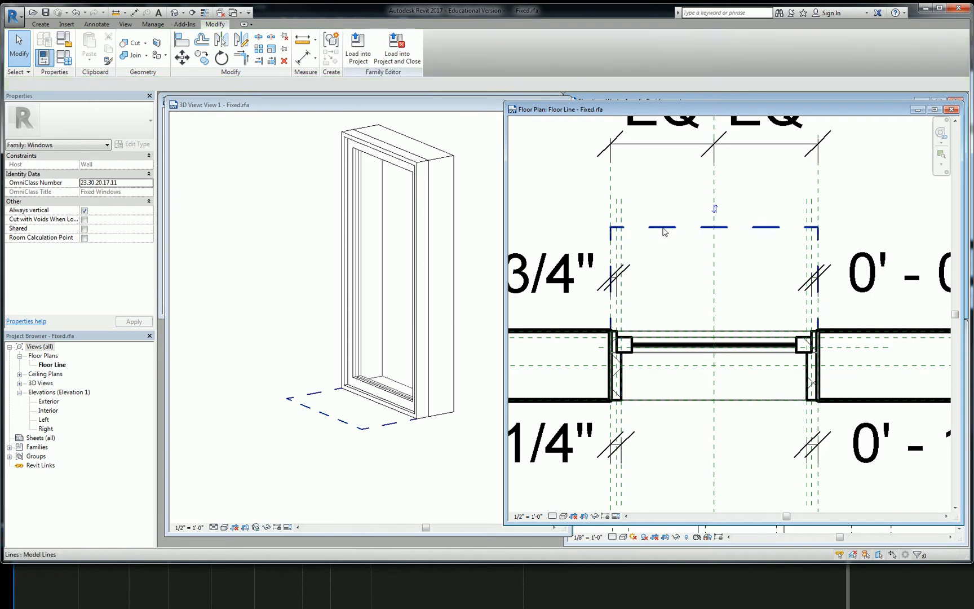
{"action": "left_click", "coordinate": [665, 227]}
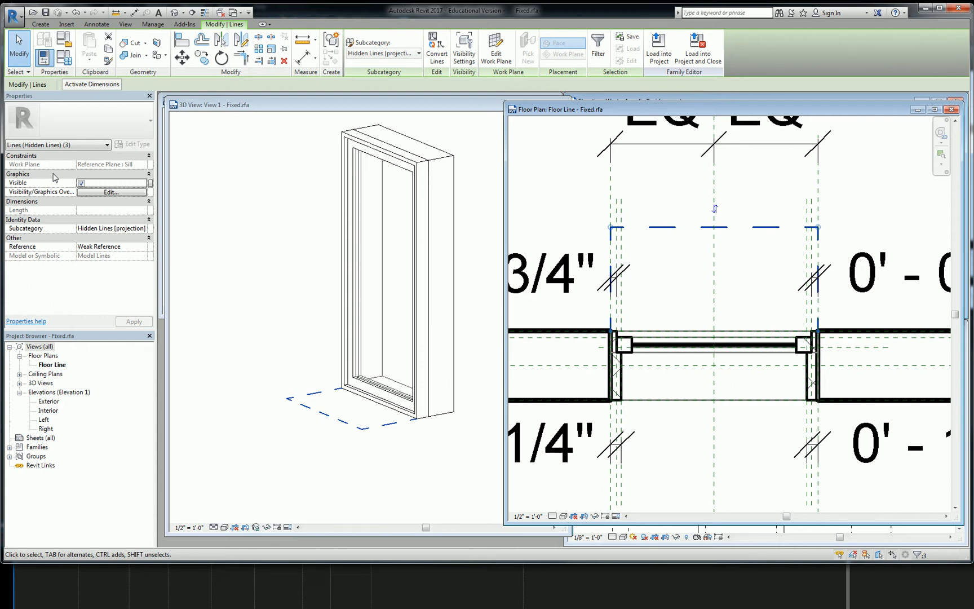
- Toggle the sill lines' Visible setting off and back on, leaving them visible
{"action": "left_click", "coordinate": [81, 181]}
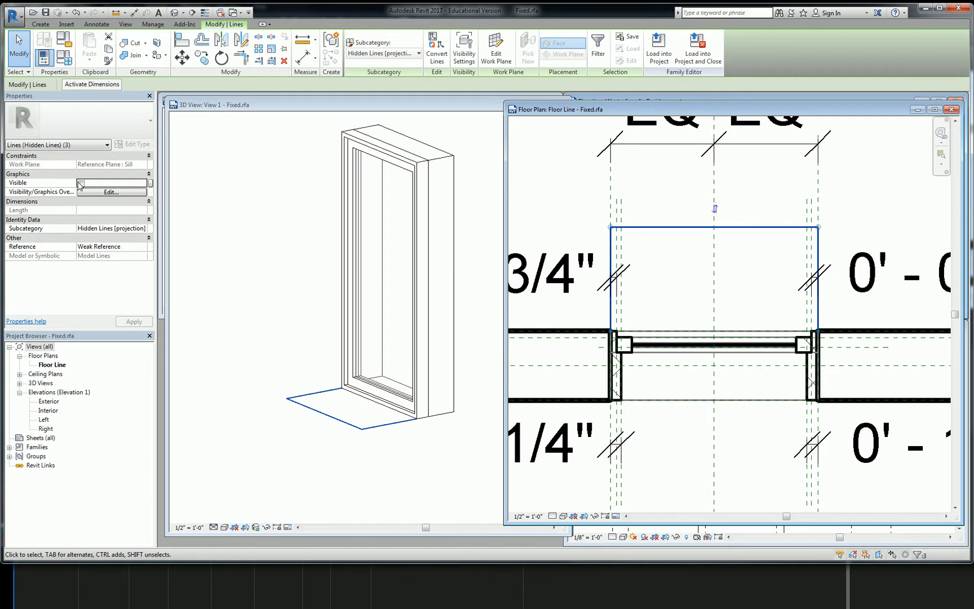
{"action": "left_click", "coordinate": [81, 182]}
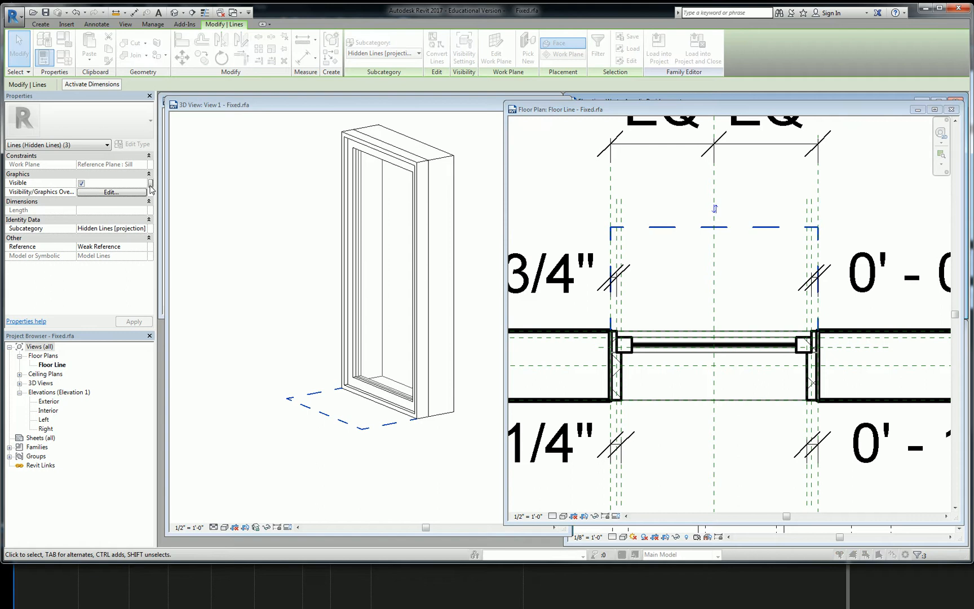
- Associate the lines' Visible property with a new family parameter
{"action": "left_click", "coordinate": [148, 183]}
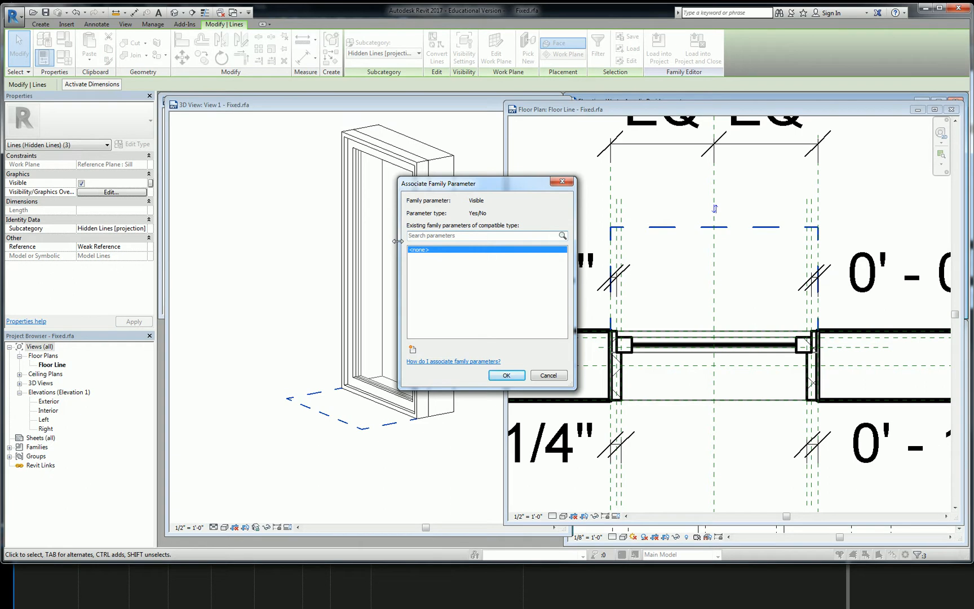
{"action": "mouse_move", "coordinate": [449, 255]}
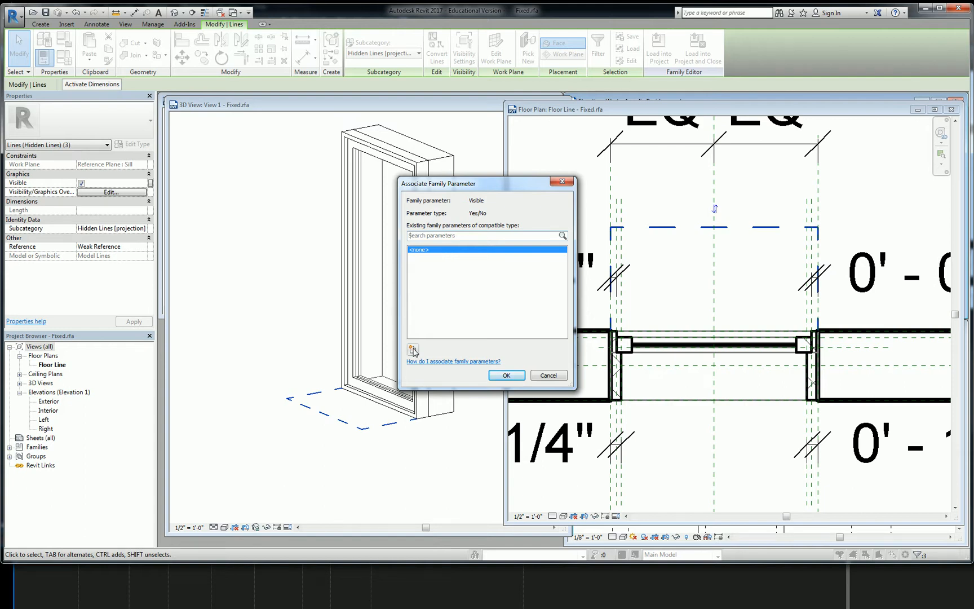
{"action": "left_click", "coordinate": [413, 350]}
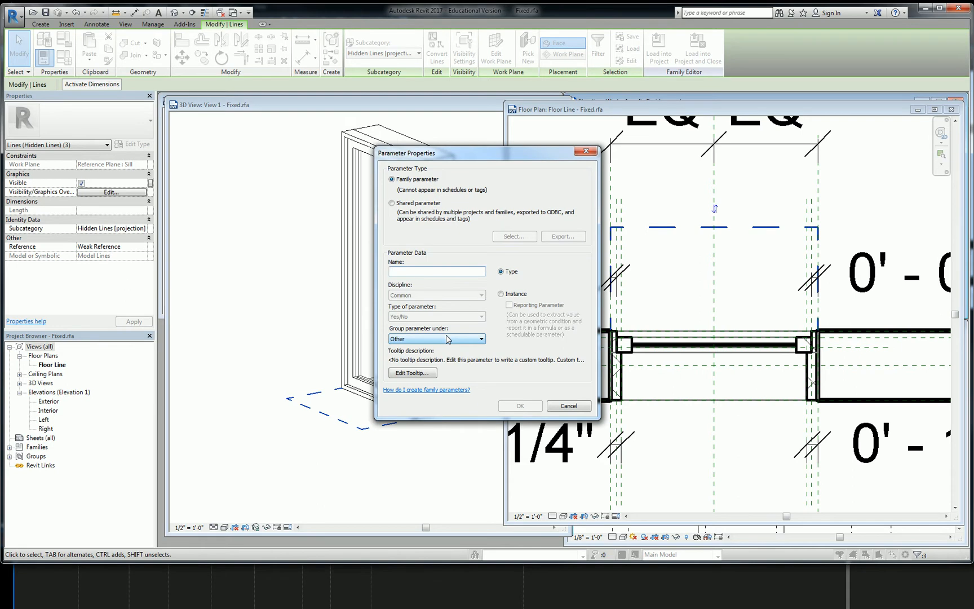
{"action": "left_click", "coordinate": [435, 272]}
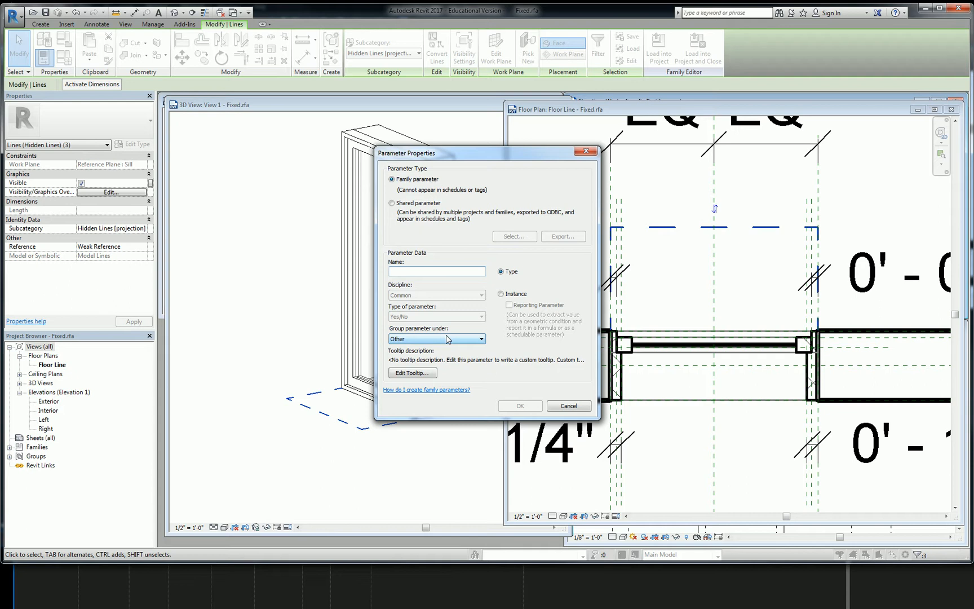
{"action": "left_click", "coordinate": [436, 272]}
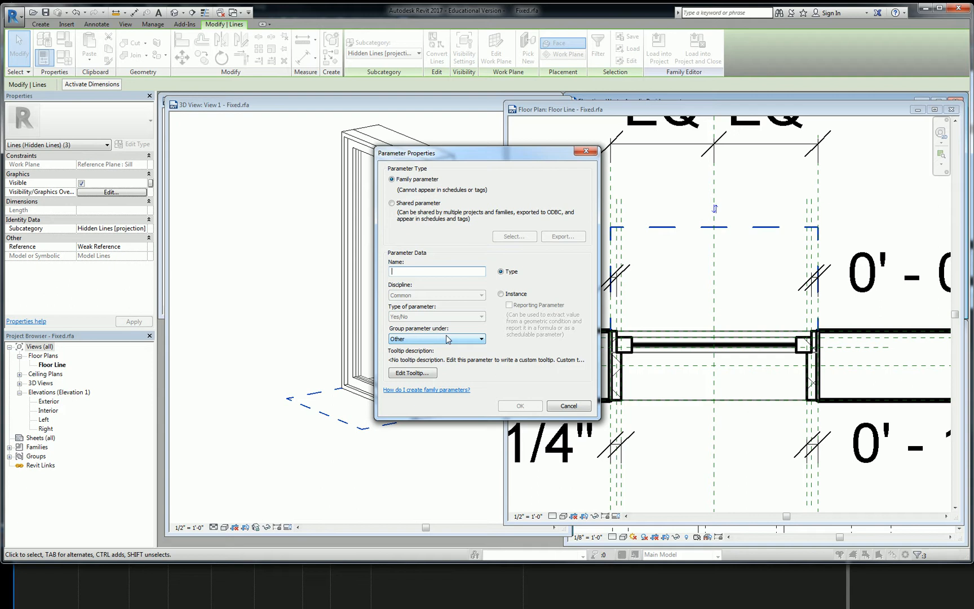
{"action": "left_click", "coordinate": [436, 270]}
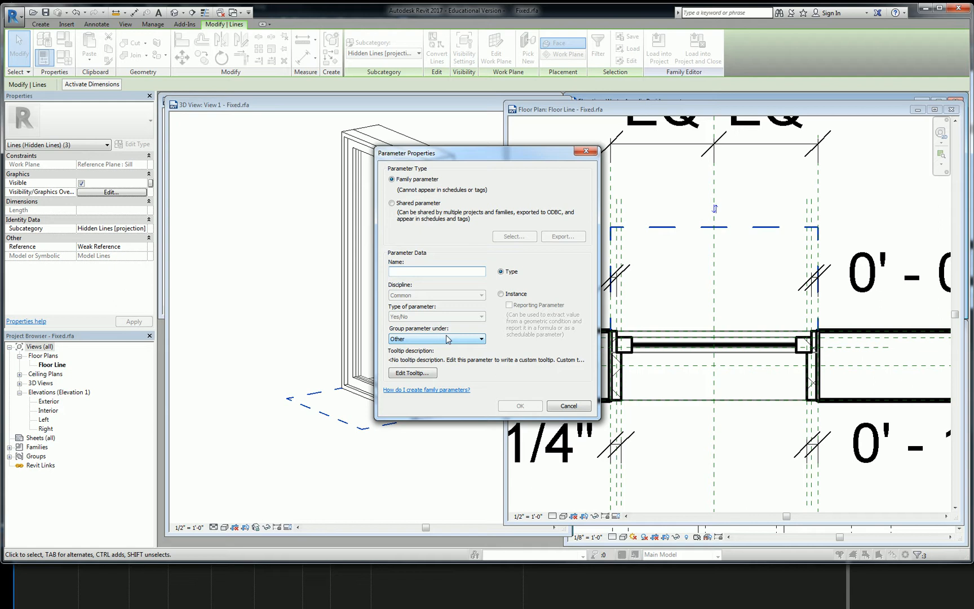
{"action": "left_click", "coordinate": [435, 270]}
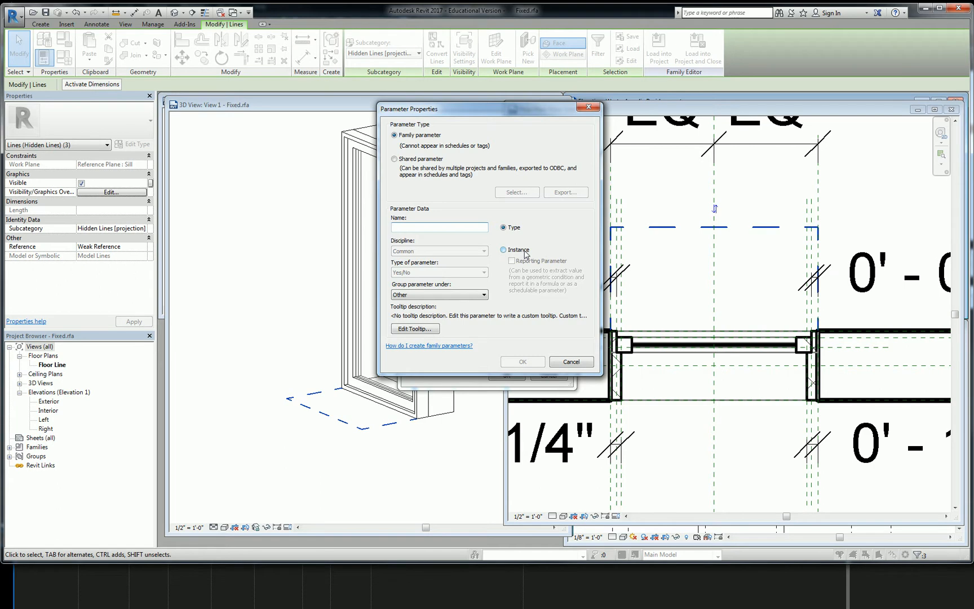
{"action": "left_click", "coordinate": [437, 228]}
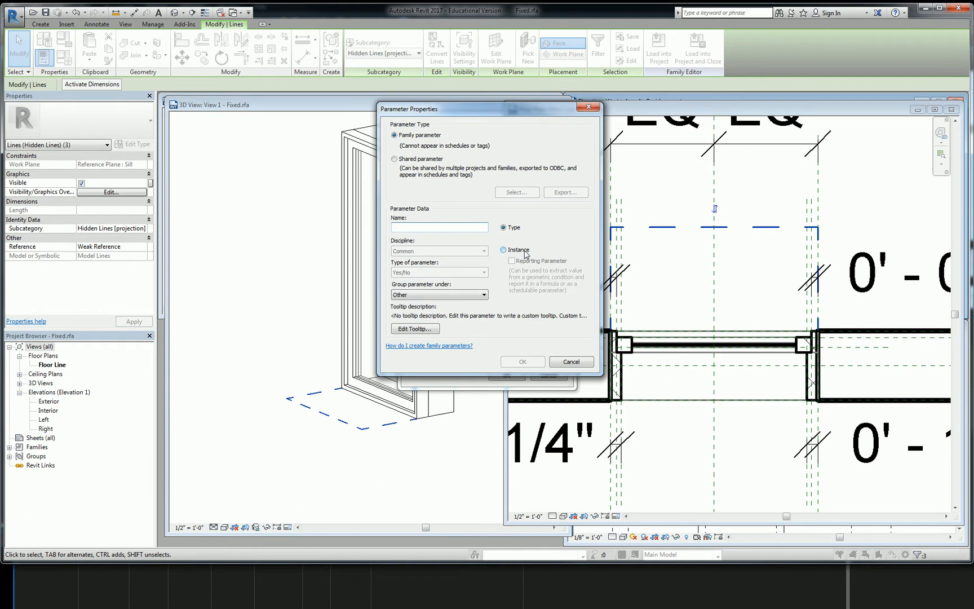
{"action": "left_click", "coordinate": [437, 227]}
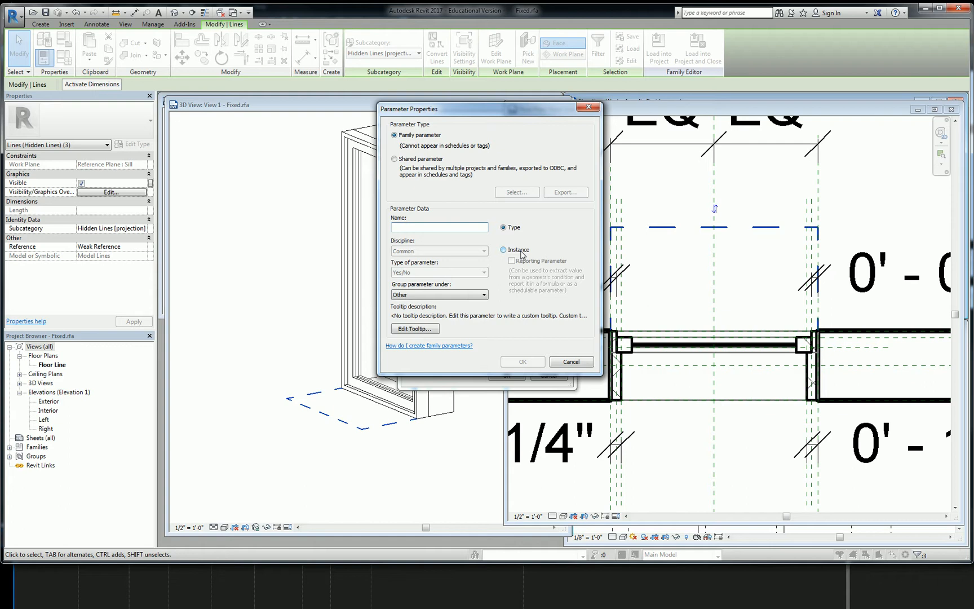
{"action": "left_click", "coordinate": [439, 228]}
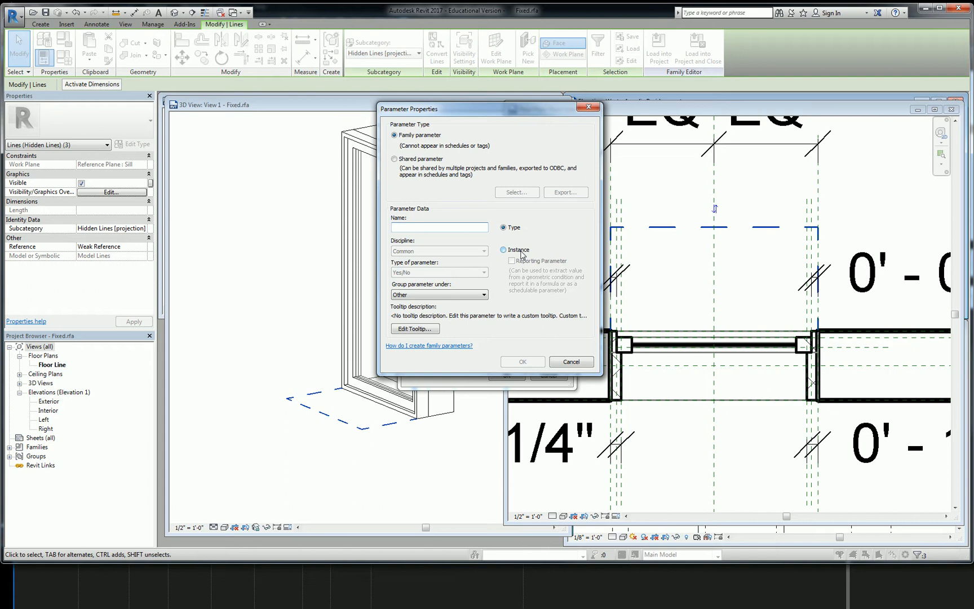
{"action": "left_click", "coordinate": [439, 227]}
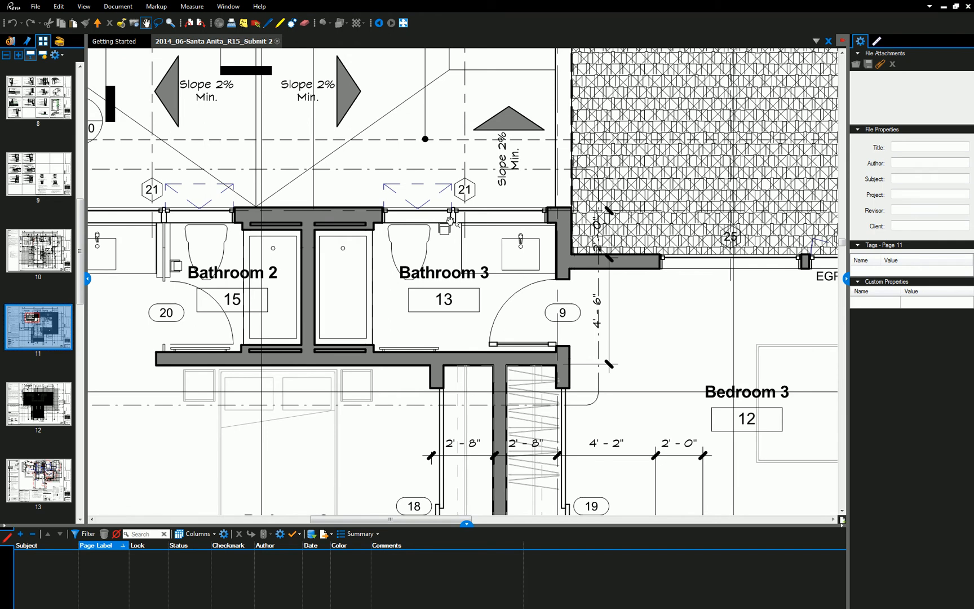
{"action": "mouse_move", "coordinate": [444, 190]}
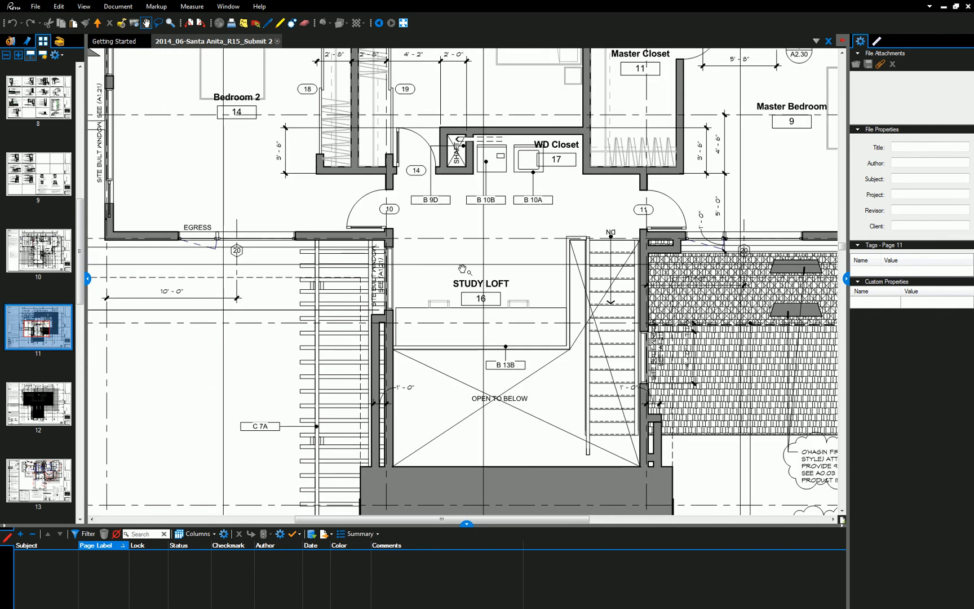
{"action": "scroll", "scroll_direction": "down", "scroll_amount": 3}
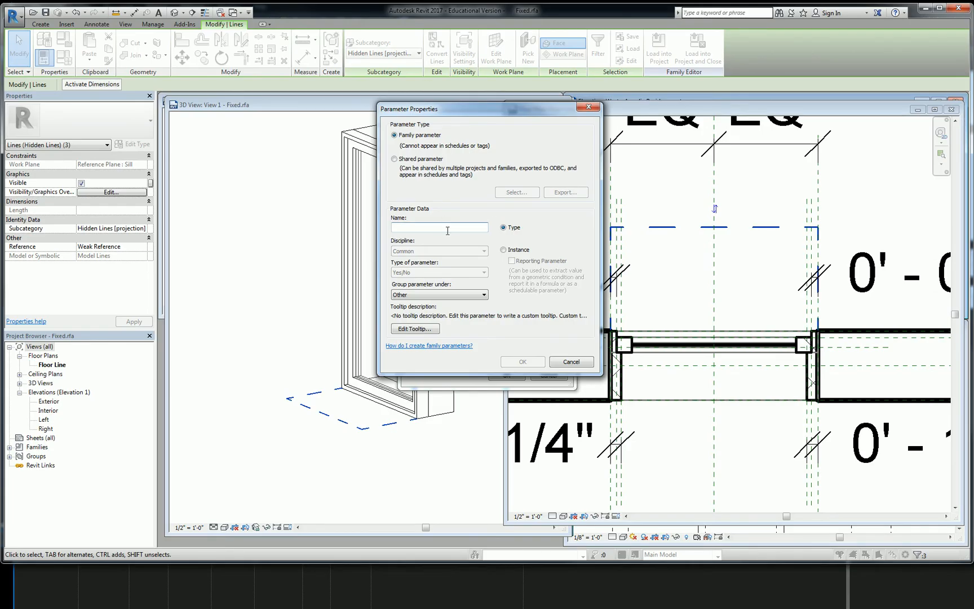
- Name the parameter Hopper Projection, make it an instance parameter and choose its group
{"action": "type", "text": "Hopper"}
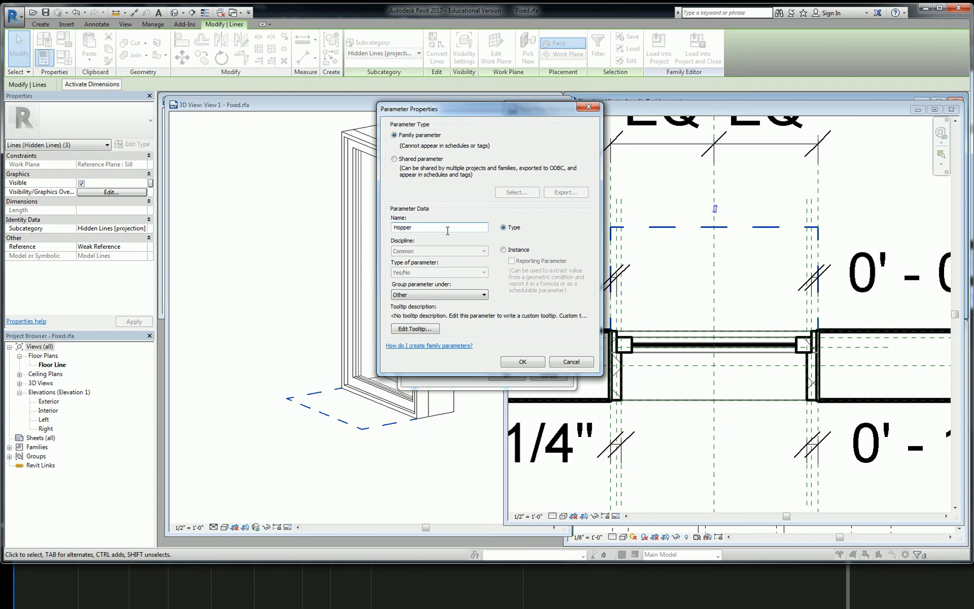
{"action": "type", "text": "Projection"}
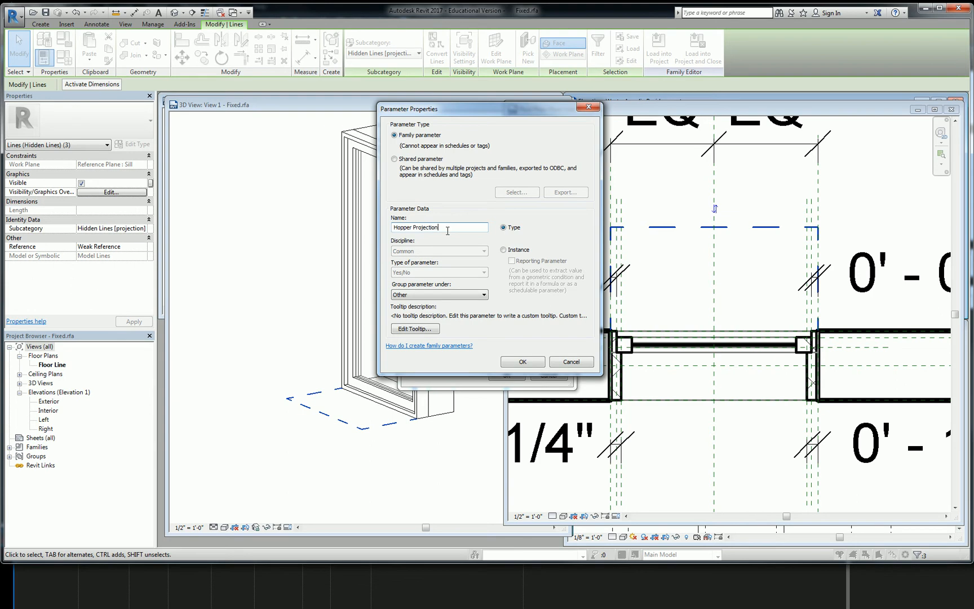
{"action": "left_click", "coordinate": [503, 250]}
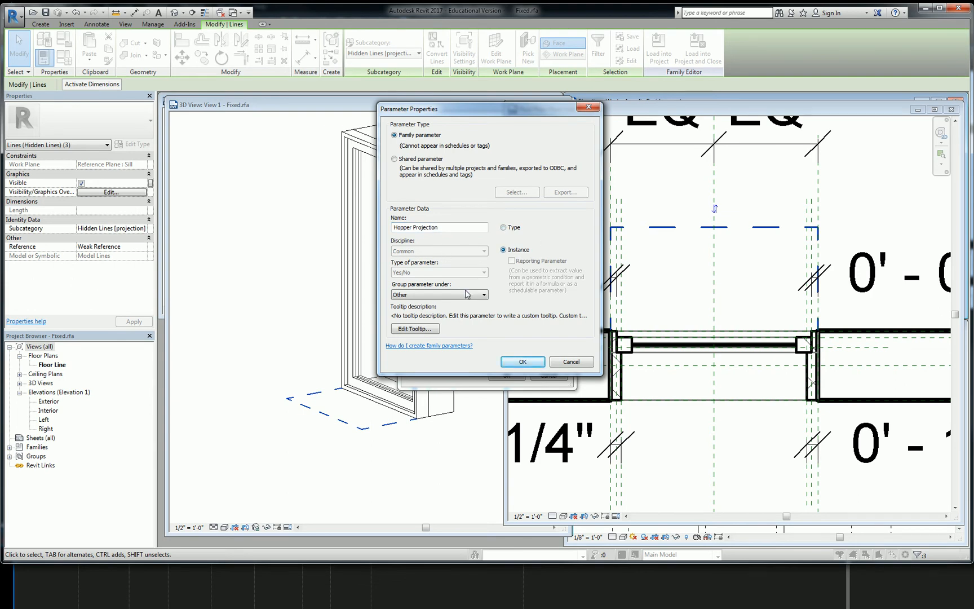
{"action": "mouse_move", "coordinate": [458, 285]}
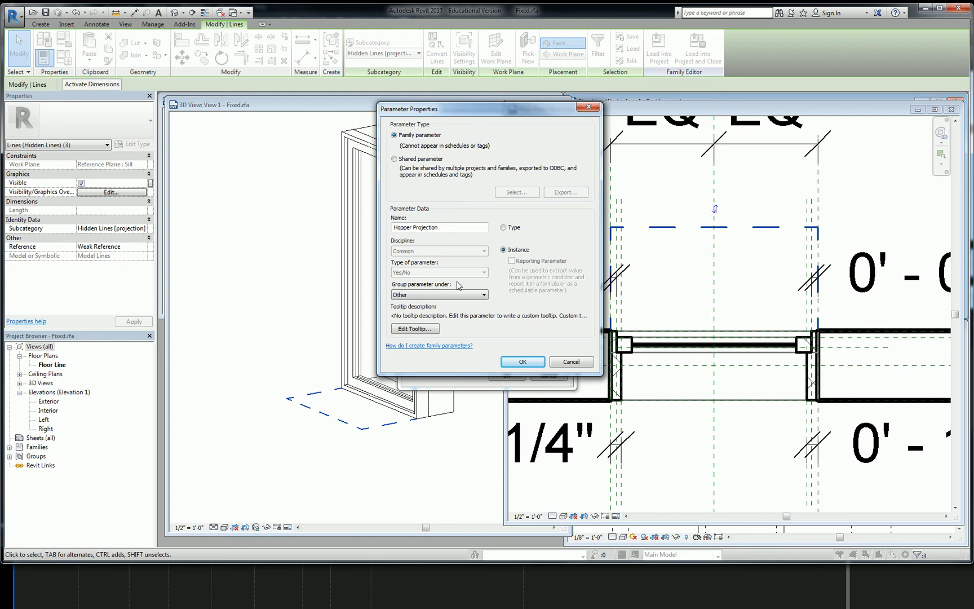
{"action": "mouse_move", "coordinate": [385, 275]}
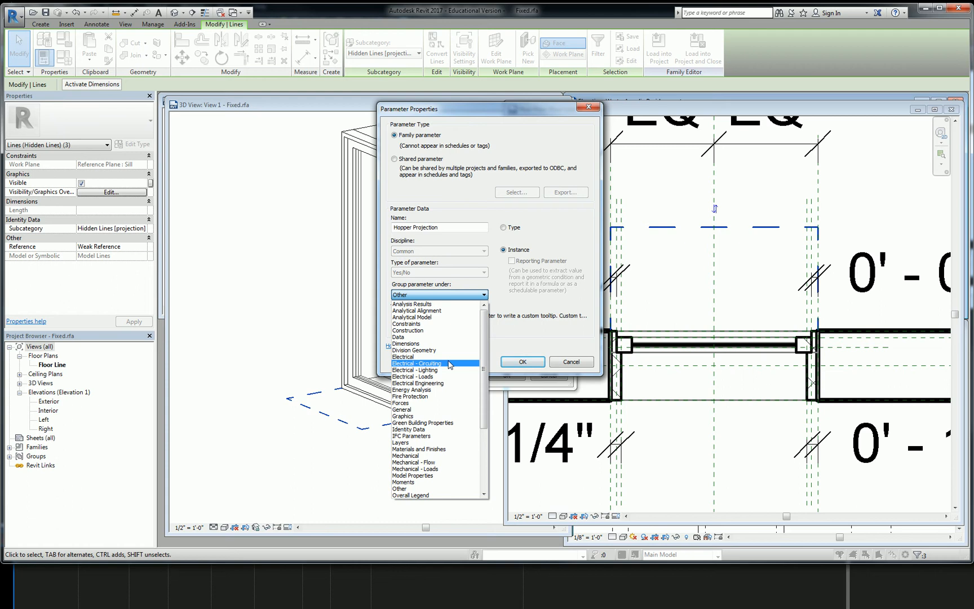
{"action": "mouse_move", "coordinate": [430, 349]}
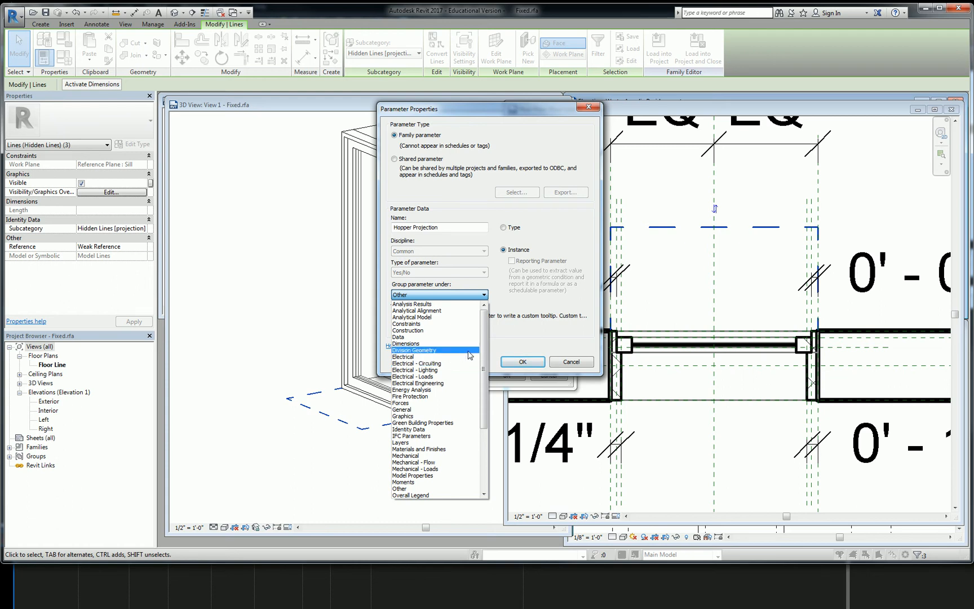
{"action": "left_click", "coordinate": [402, 416]}
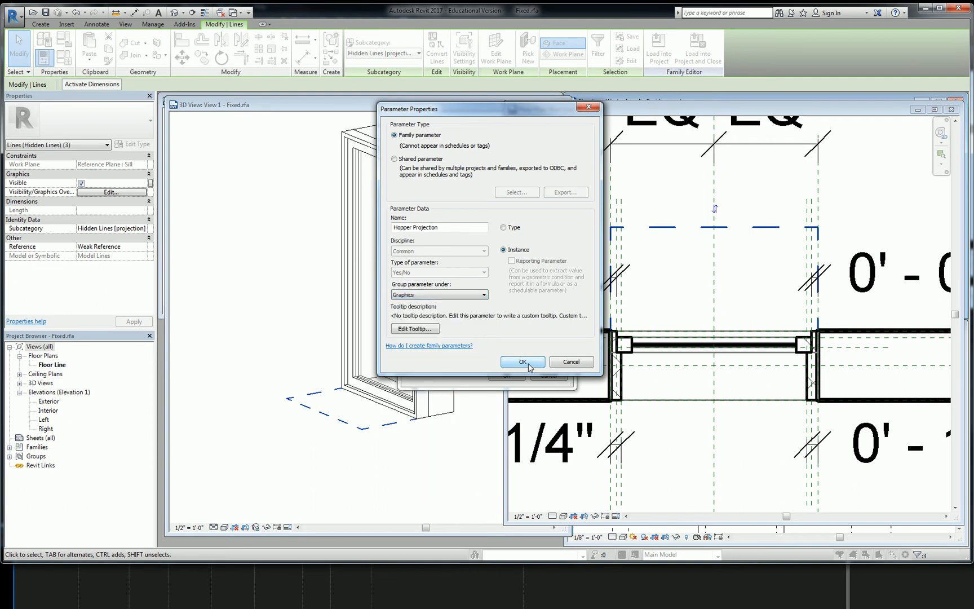
- Confirm the Hopper Projection Yes/No parameter under Graphics and review it in Family Types
{"action": "left_click", "coordinate": [522, 362]}
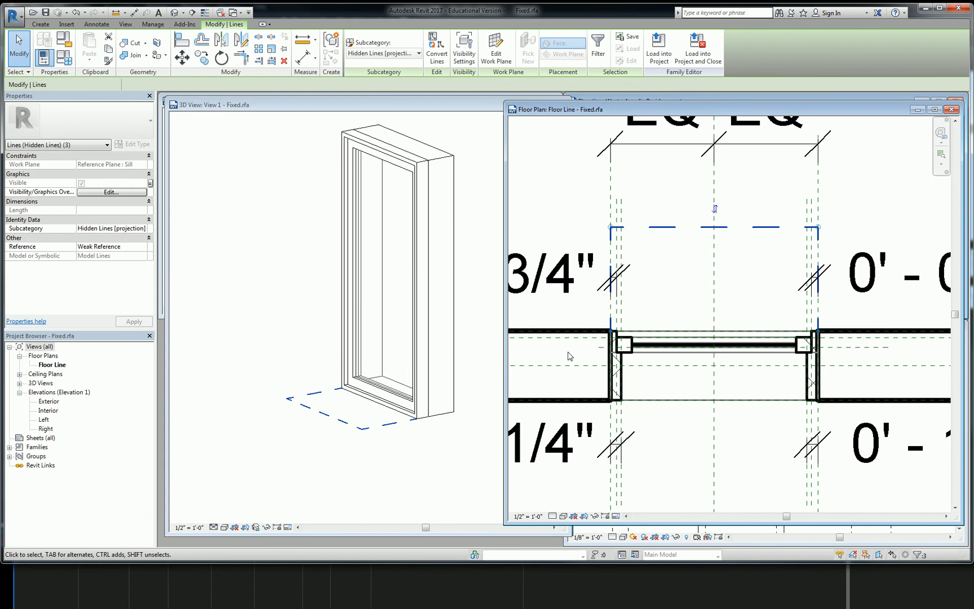
{"action": "left_click", "coordinate": [563, 273]}
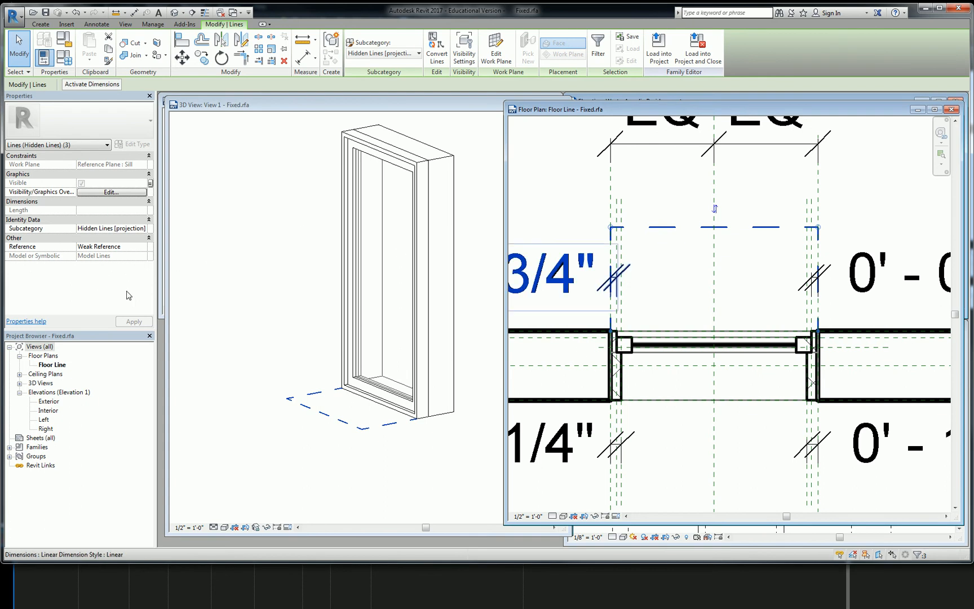
{"action": "left_click", "coordinate": [593, 187]}
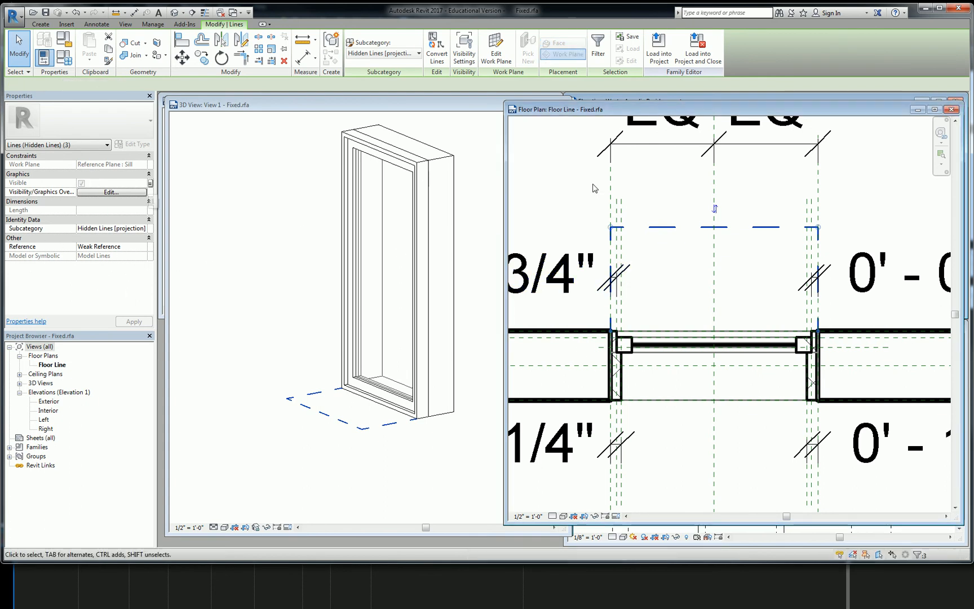
{"action": "left_click", "coordinate": [64, 41]}
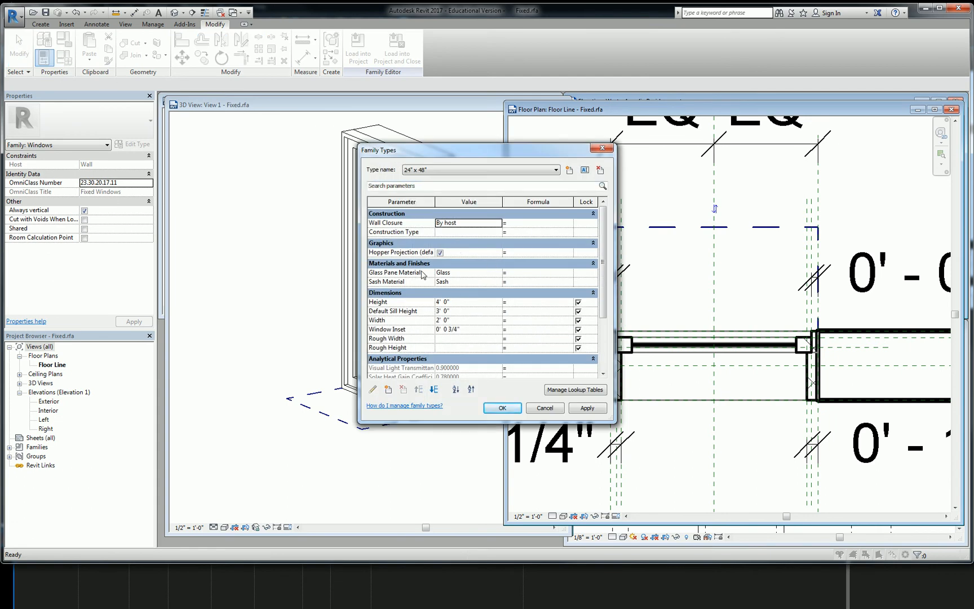
{"action": "mouse_move", "coordinate": [398, 257]}
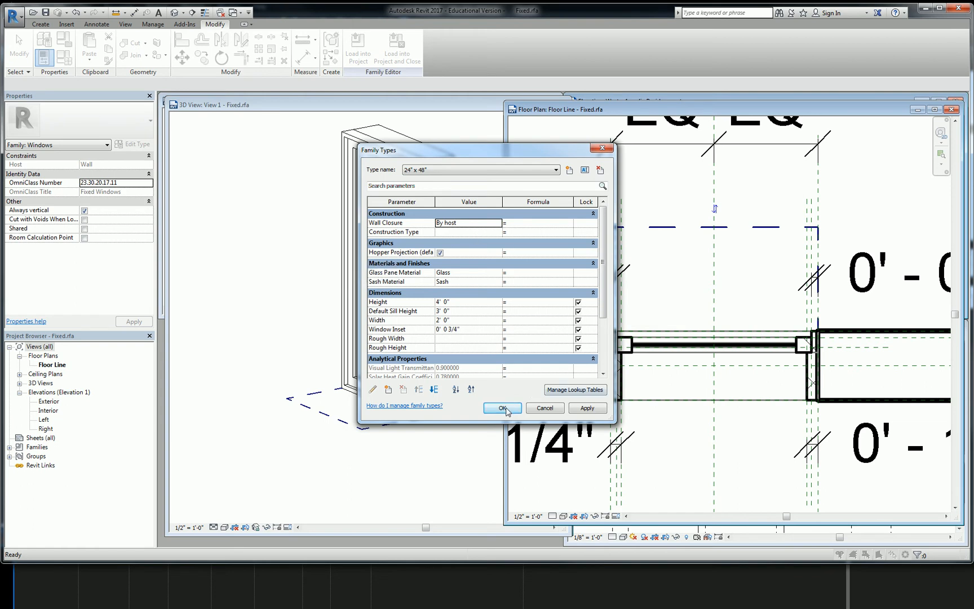
{"action": "left_click", "coordinate": [501, 407]}
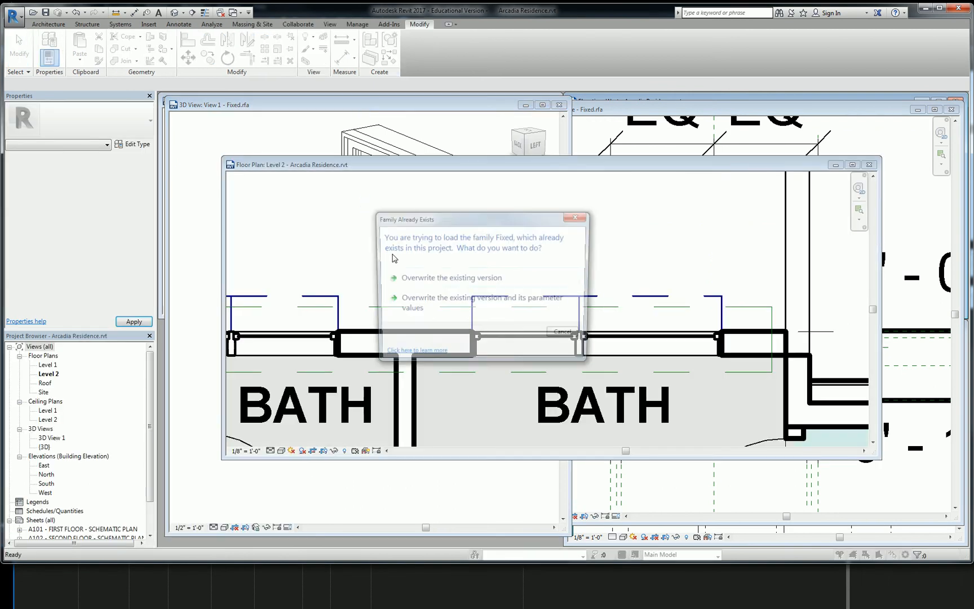
- Overwrite the existing Fixed family in Arcadia Residence and select the bathroom windows
{"action": "left_click", "coordinate": [451, 278]}
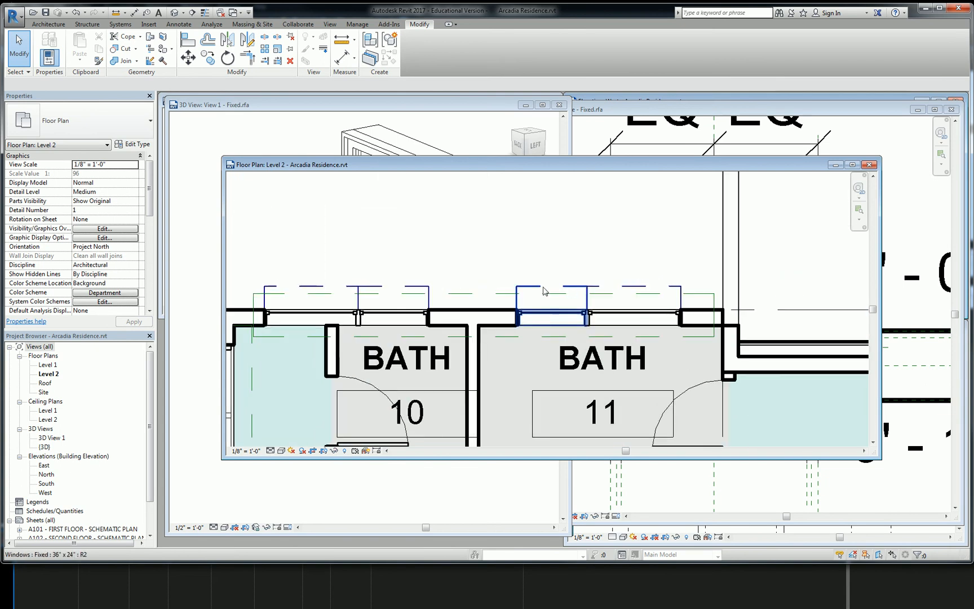
{"action": "left_click", "coordinate": [311, 313]}
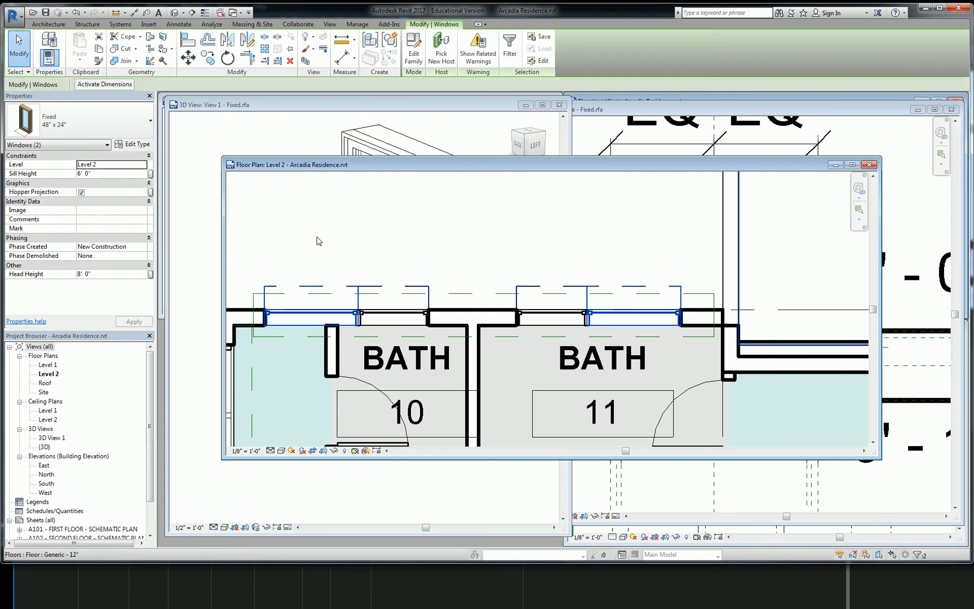
{"action": "mouse_move", "coordinate": [318, 241]}
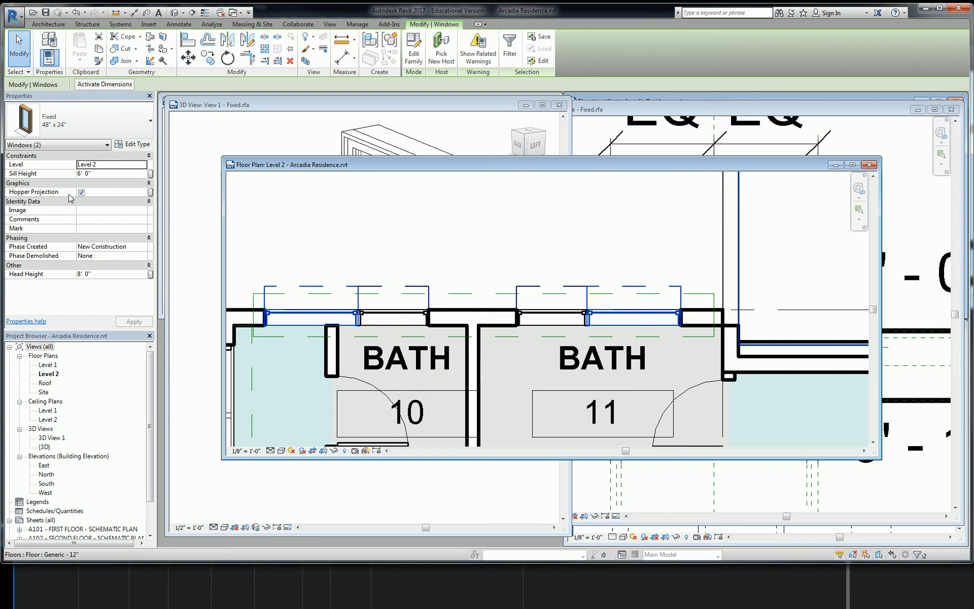
- Uncheck Hopper Projection for both bathroom windows, then reselect the BATH 11 window
{"action": "left_click", "coordinate": [466, 248]}
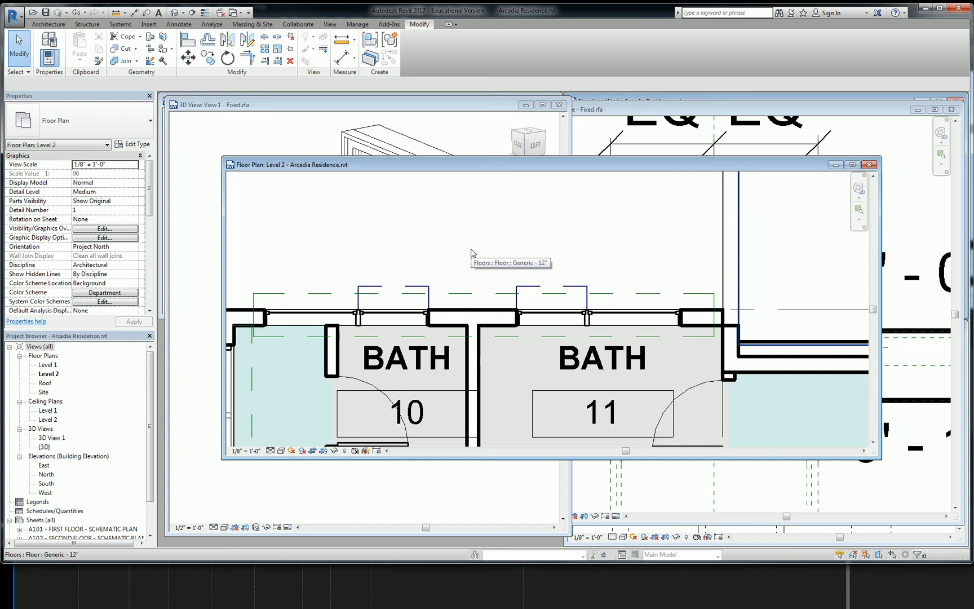
{"action": "mouse_move", "coordinate": [471, 254]}
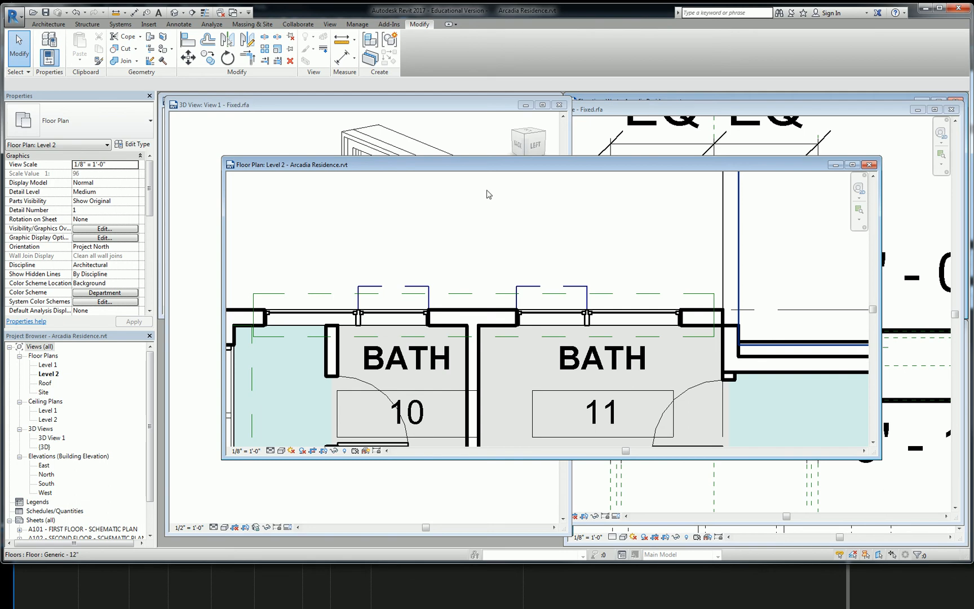
{"action": "mouse_move", "coordinate": [590, 264]}
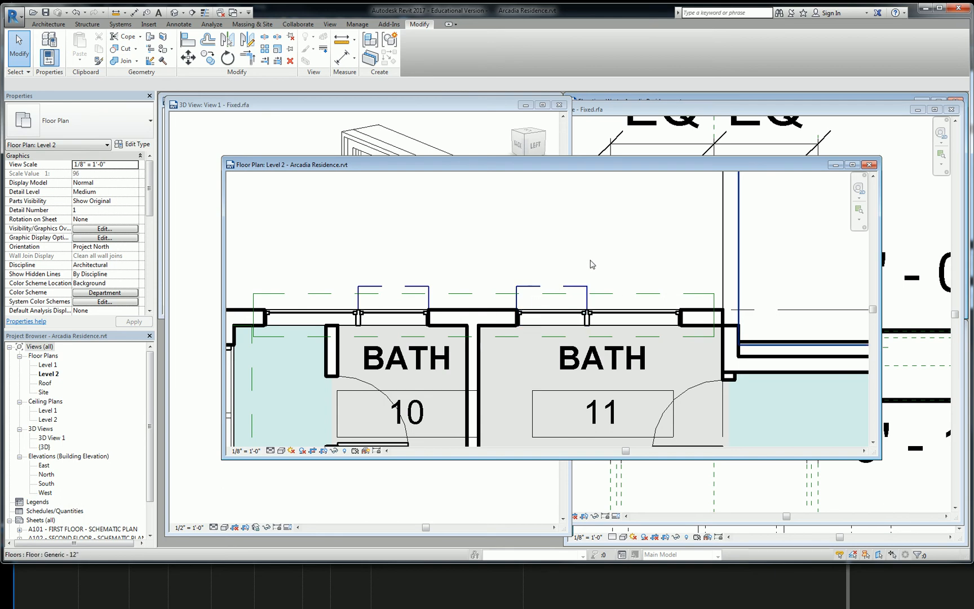
{"action": "mouse_move", "coordinate": [589, 264]}
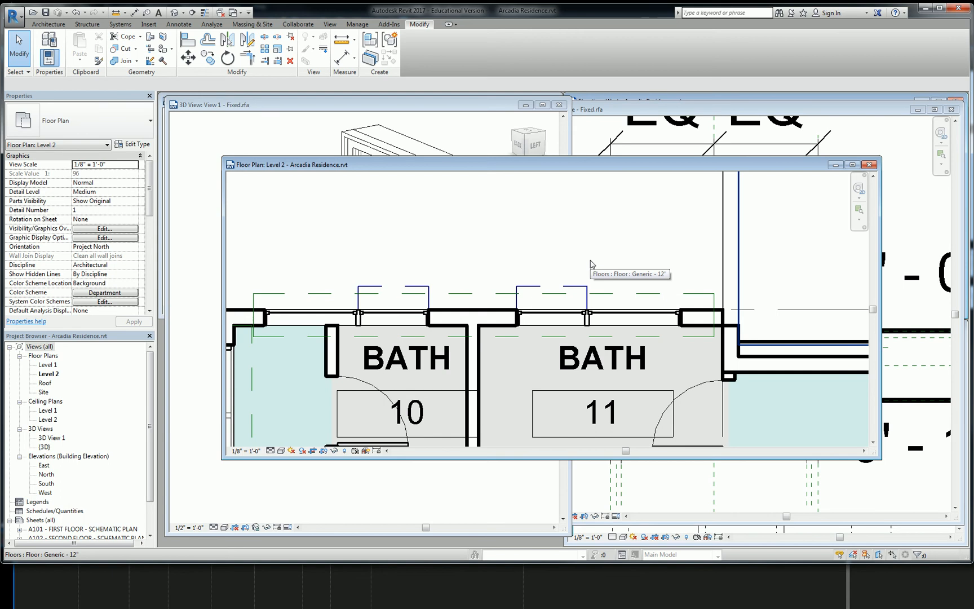
{"action": "left_click", "coordinate": [550, 304]}
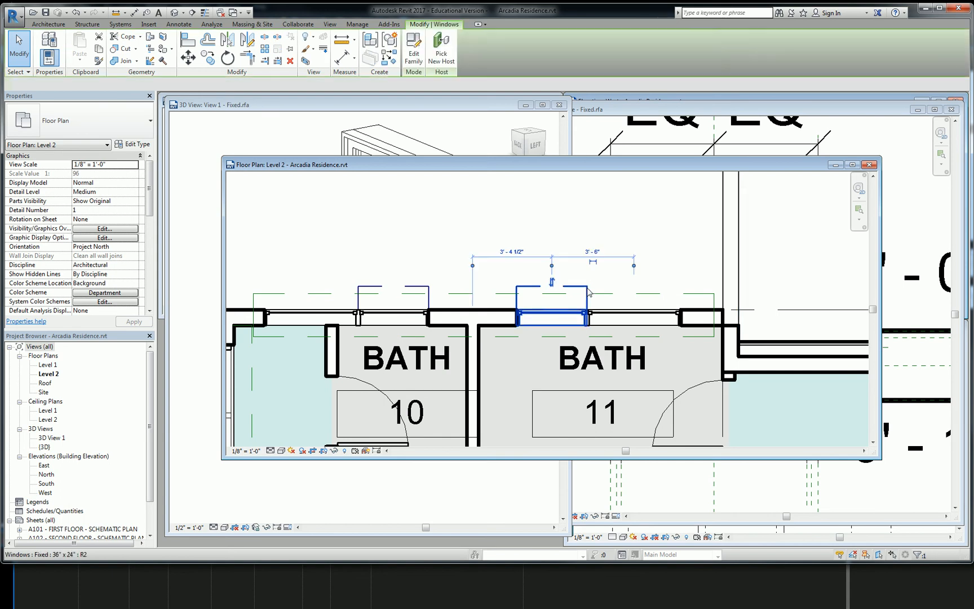
- Bring up the type properties of the 36" x 24" Fixed window in BATH 11
{"action": "left_click", "coordinate": [550, 311]}
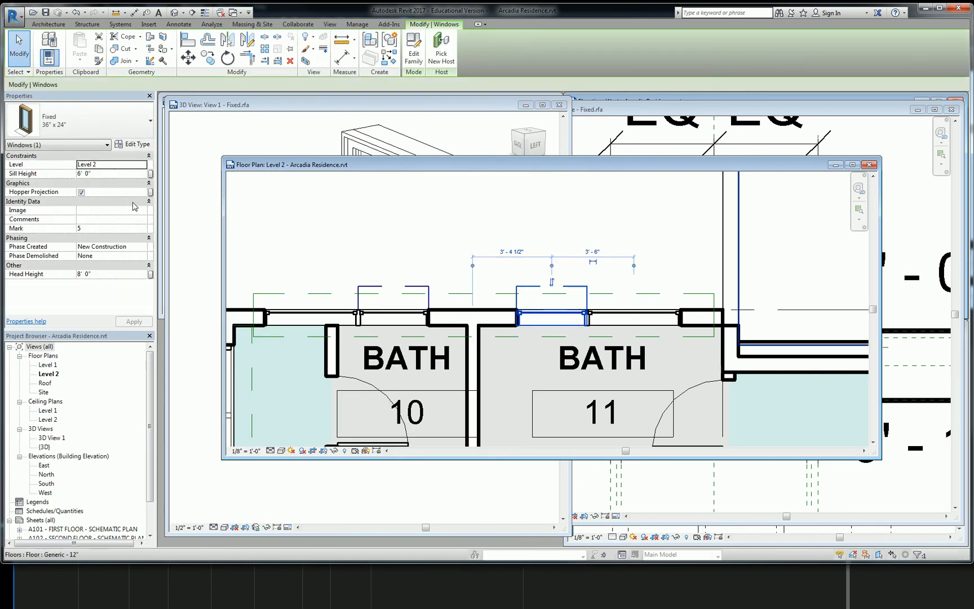
{"action": "mouse_move", "coordinate": [25, 173]}
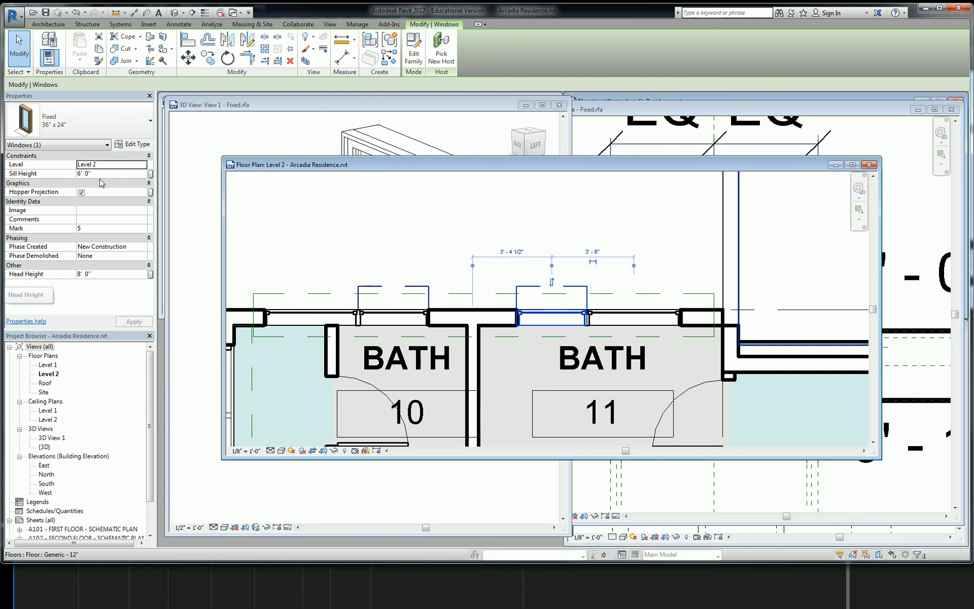
{"action": "mouse_move", "coordinate": [139, 144]}
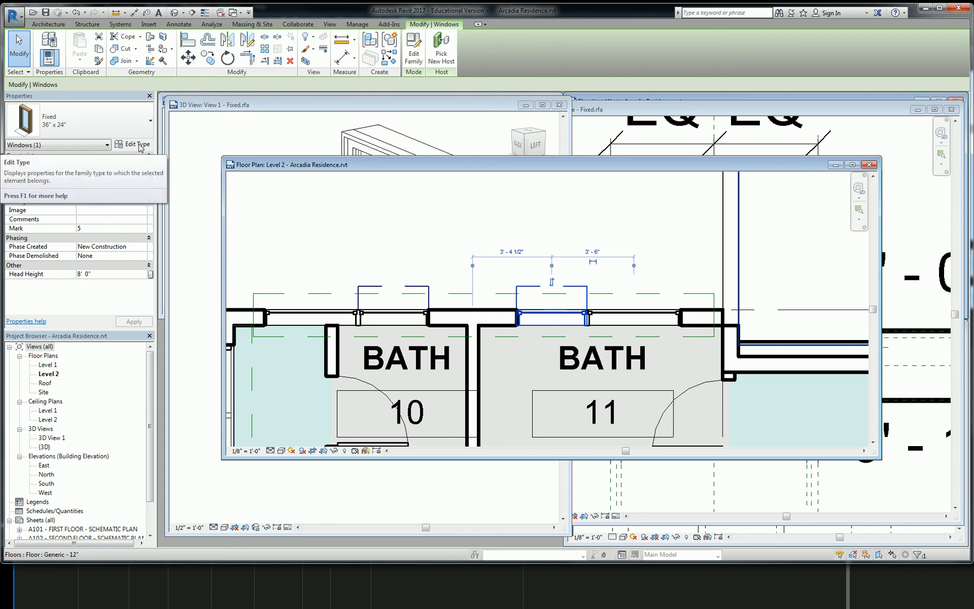
{"action": "left_click", "coordinate": [136, 145]}
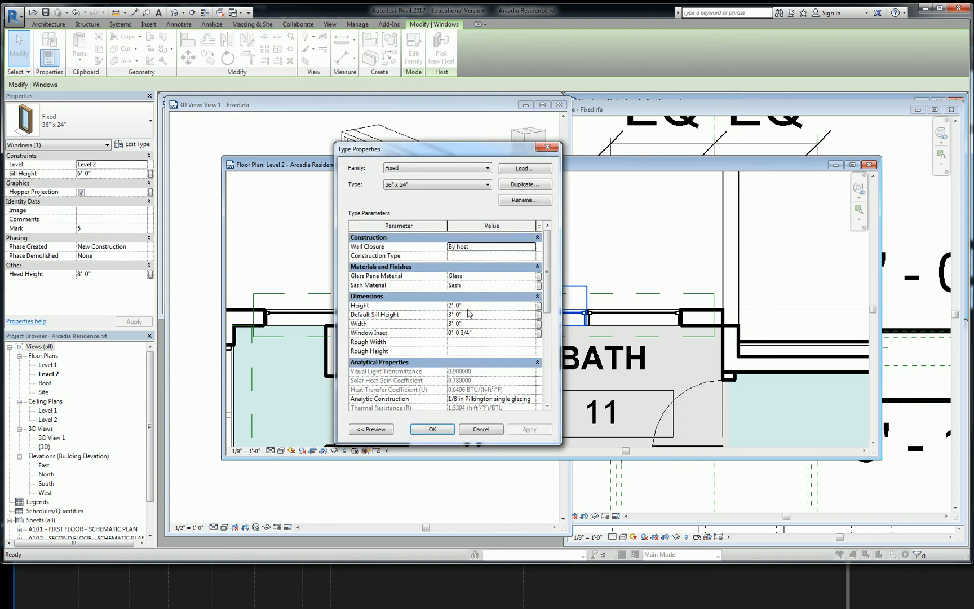
- Scroll through the type parameters and close them unchanged
{"action": "scroll", "scroll_direction": "down", "scroll_amount": 3}
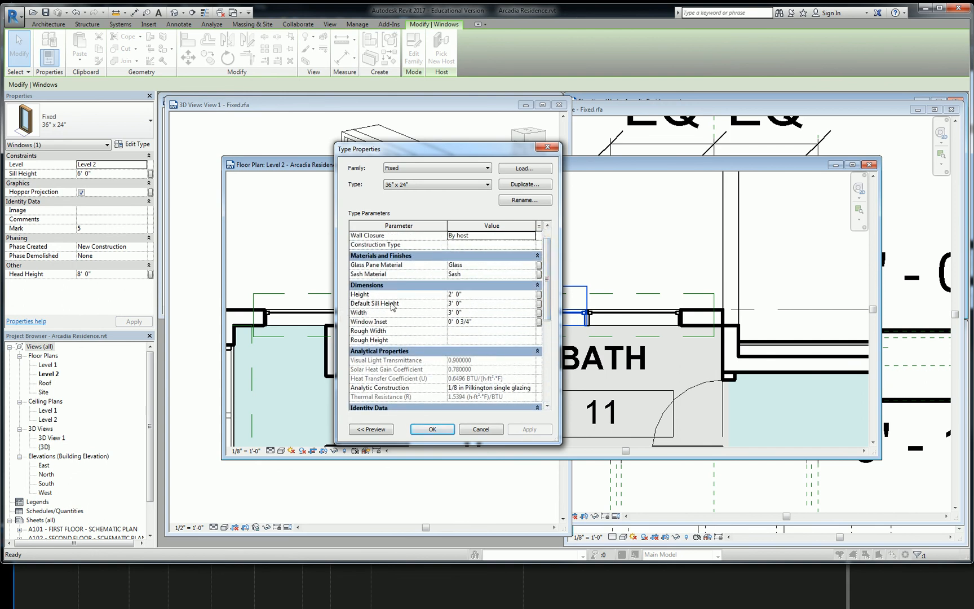
{"action": "mouse_move", "coordinate": [508, 162]}
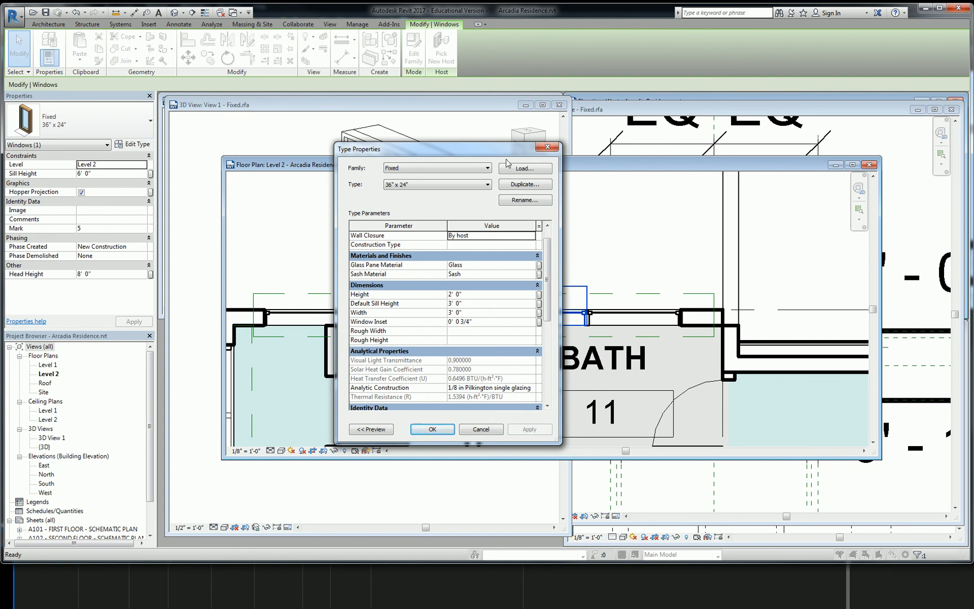
{"action": "left_click", "coordinate": [431, 430]}
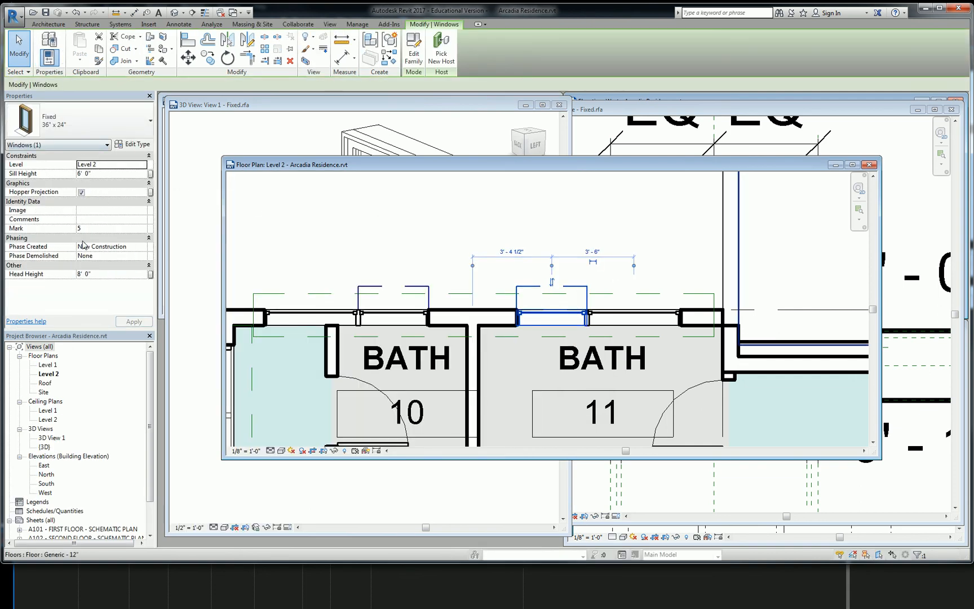
{"action": "mouse_move", "coordinate": [388, 304]}
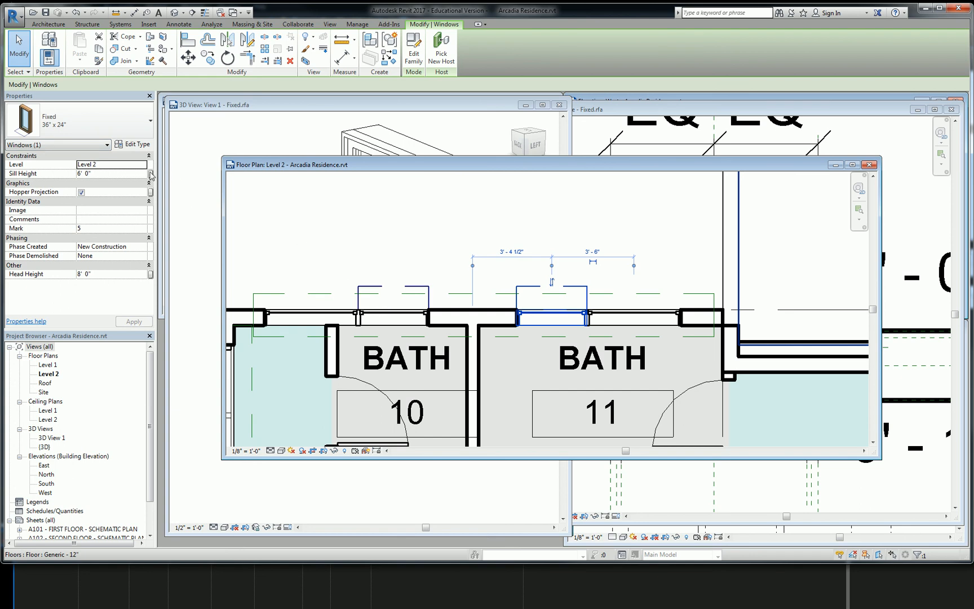
- Reshape the dashed hopper lines into a V with Model Line and load the family into the project
{"action": "left_click", "coordinate": [133, 144]}
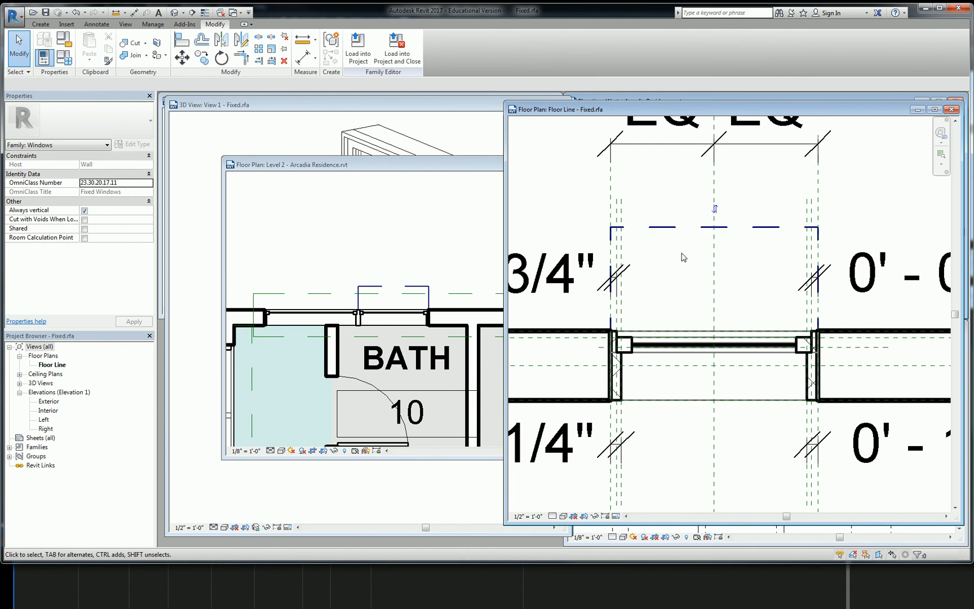
{"action": "left_click", "coordinate": [662, 227]}
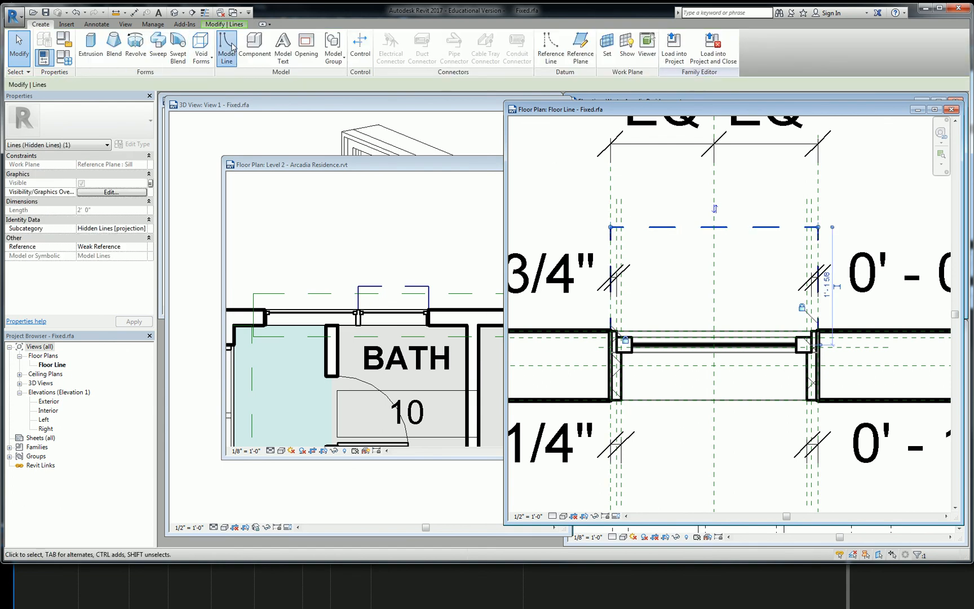
{"action": "left_click", "coordinate": [226, 48]}
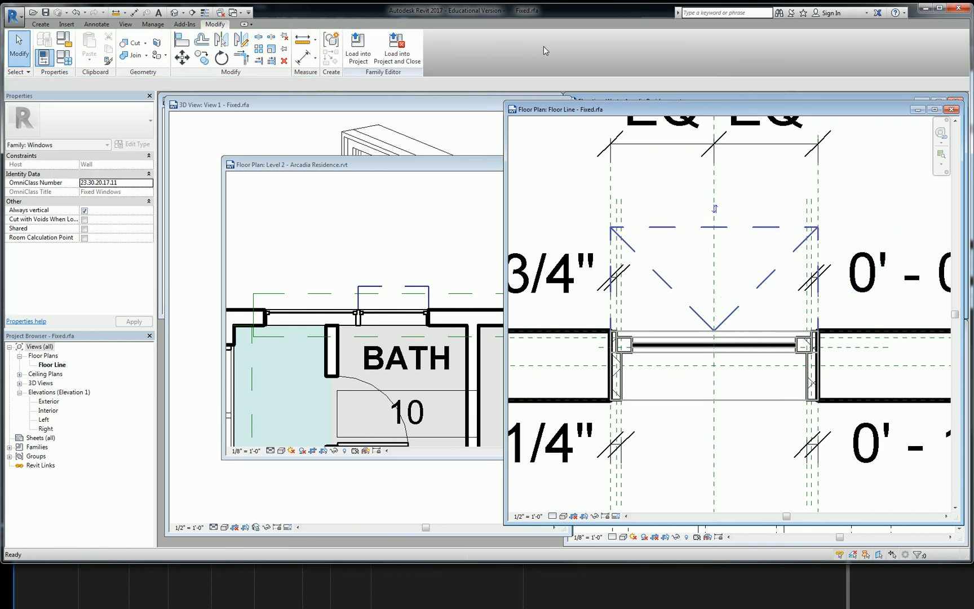
{"action": "left_click", "coordinate": [358, 50]}
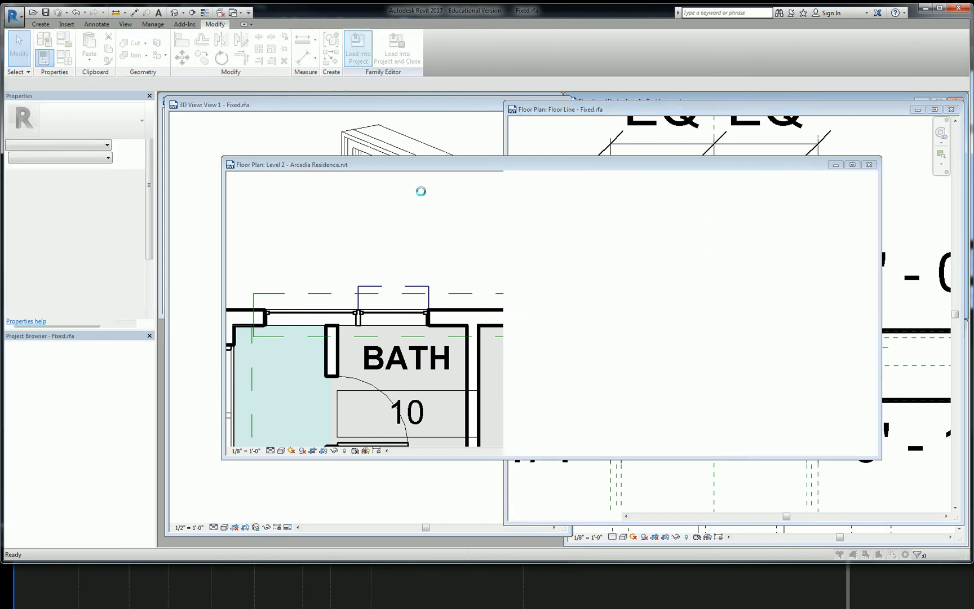